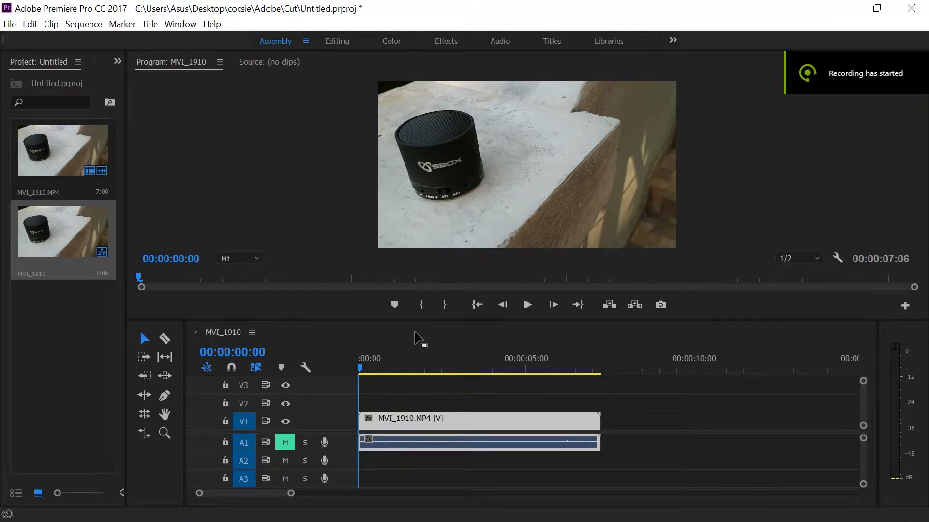
{"action": "mouse_move", "coordinate": [163, 315]}
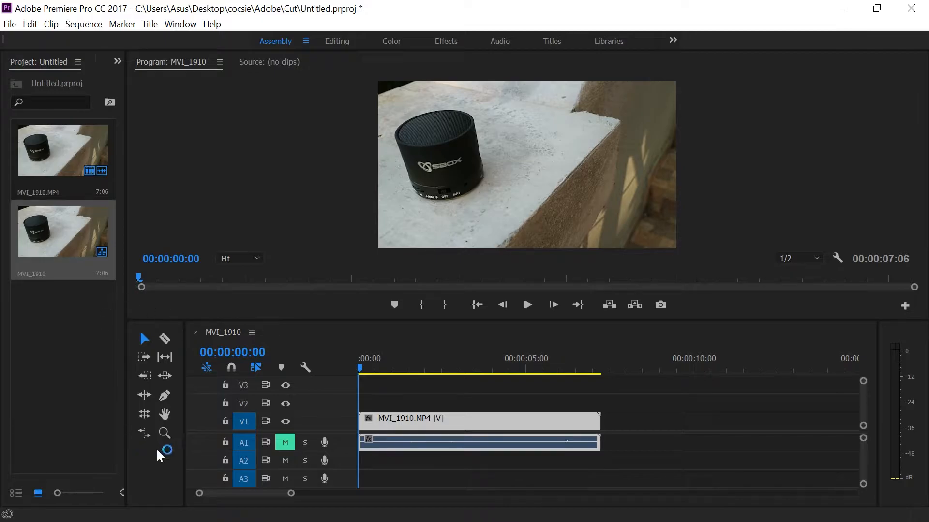
{"action": "mouse_move", "coordinate": [164, 340]}
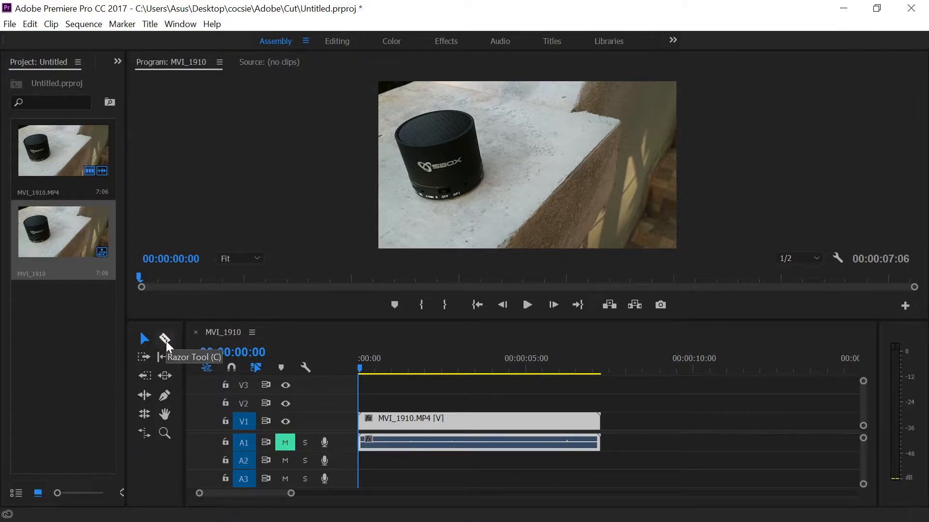
Razor the MVI_1910 clip at 00:00:03:07 and again near 00:00:05:00 into three pieces
{"action": "left_click", "coordinate": [165, 340]}
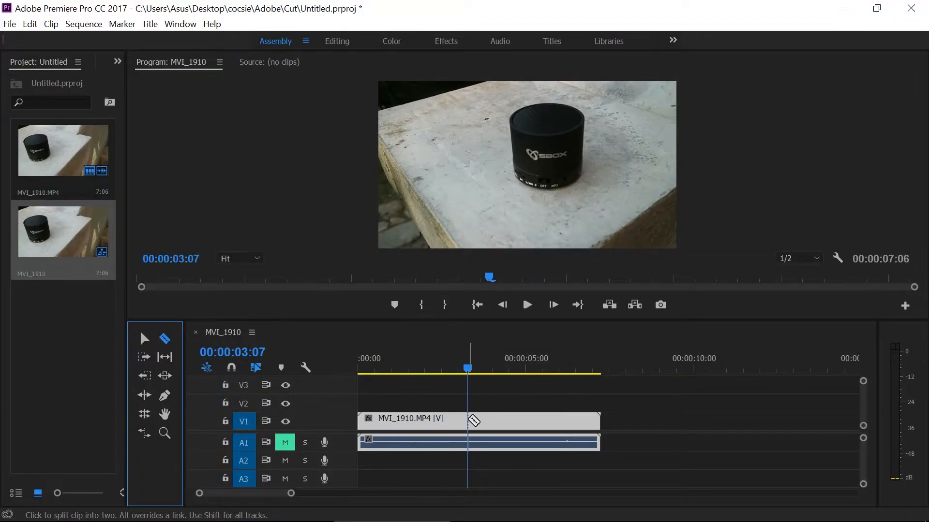
{"action": "left_click", "coordinate": [467, 420]}
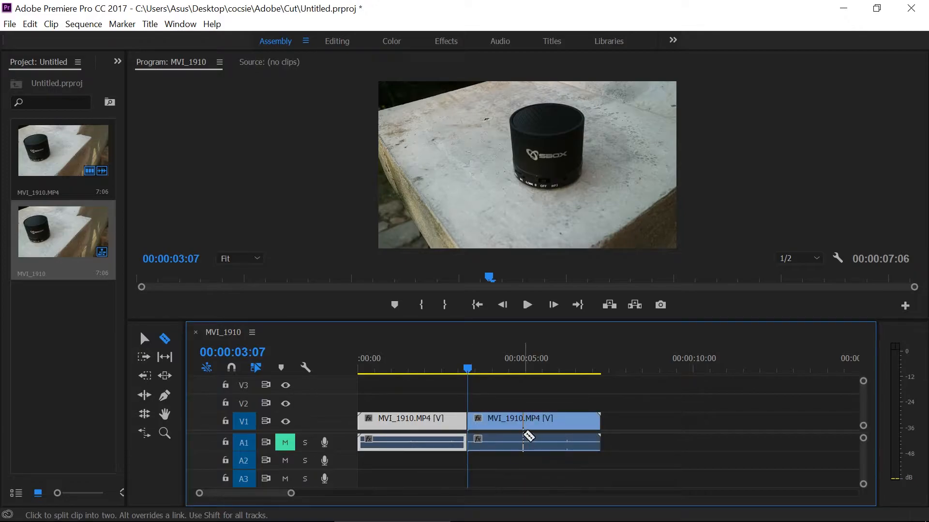
{"action": "left_click", "coordinate": [527, 305]}
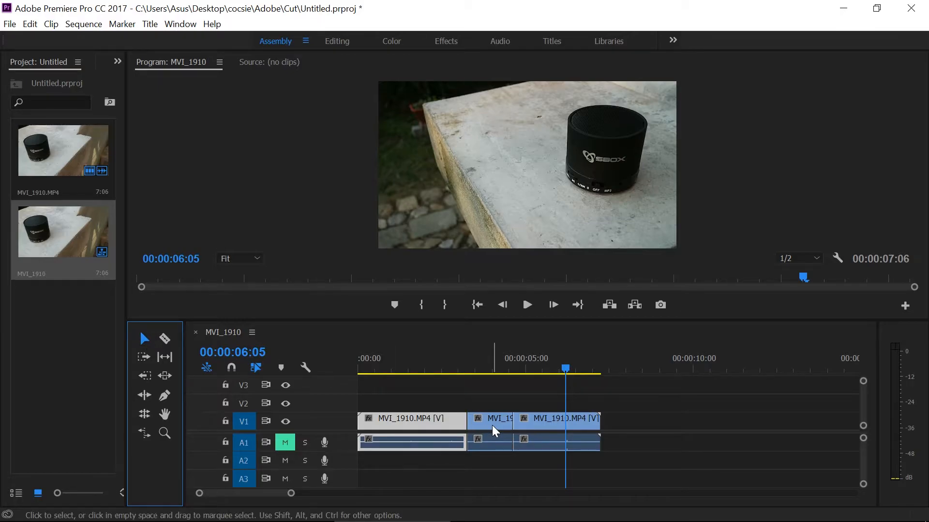
Delete the middle MVI_1910 piece, leaving a gap, and select the last piece
{"action": "left_click", "coordinate": [491, 418]}
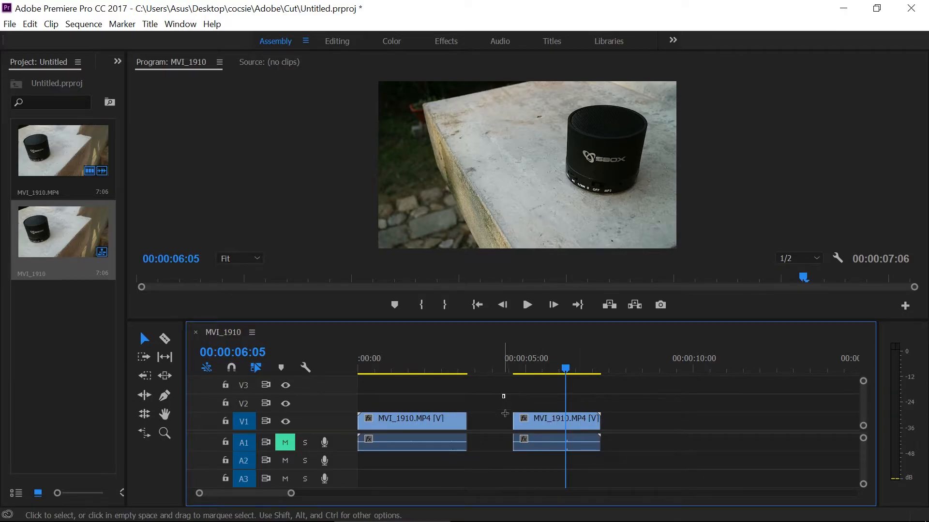
{"action": "left_click", "coordinate": [555, 420]}
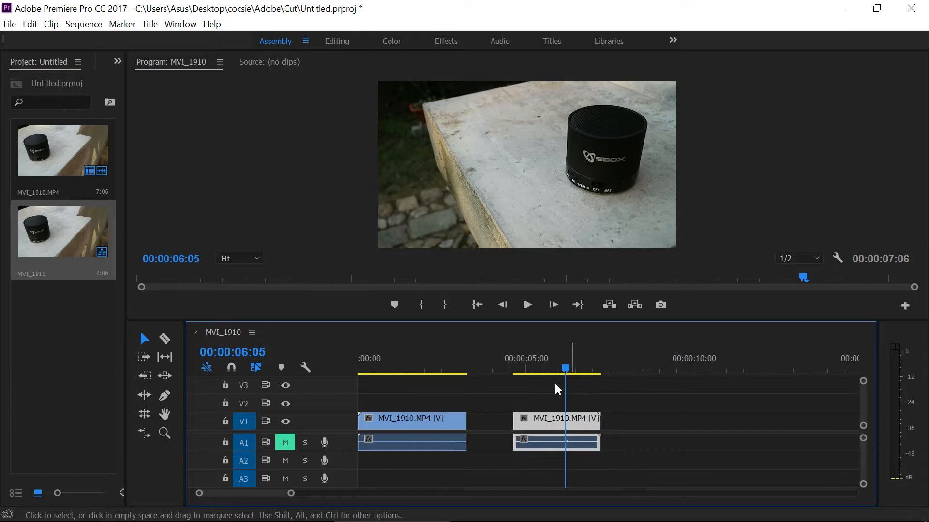
{"action": "mouse_move", "coordinate": [578, 435]}
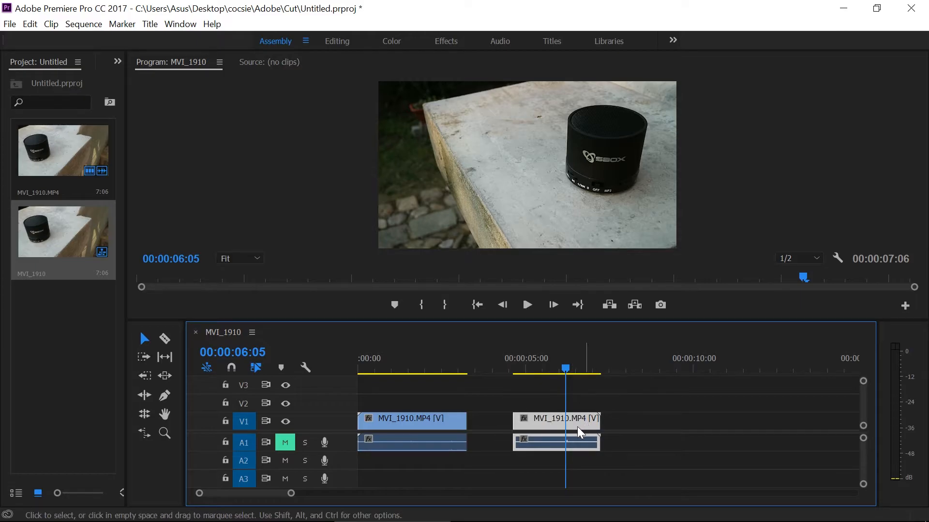
Drag the last piece left to snap against the first and preview the join
{"action": "left_click_drag", "start_coordinate": [557, 420], "coordinate": [513, 421]}
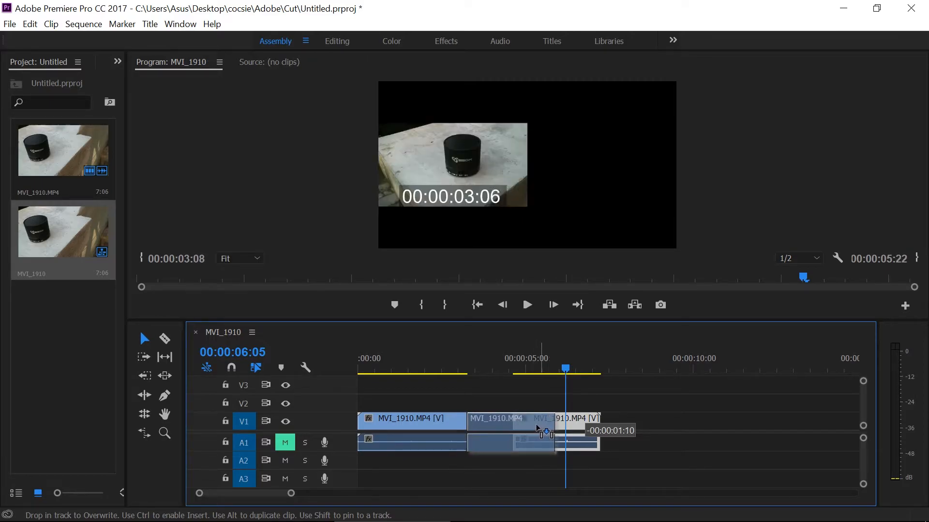
{"action": "left_click_drag", "start_coordinate": [544, 430], "coordinate": [549, 430]}
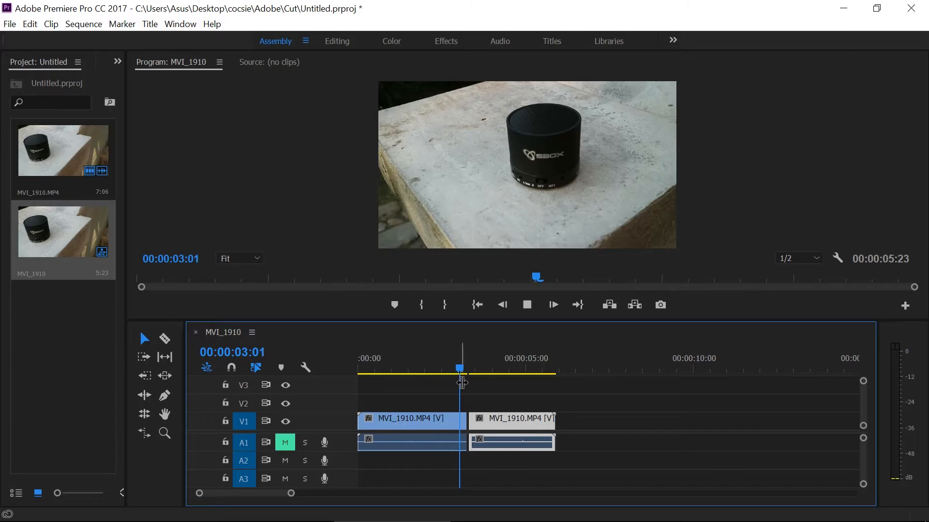
{"action": "left_click", "coordinate": [527, 304]}
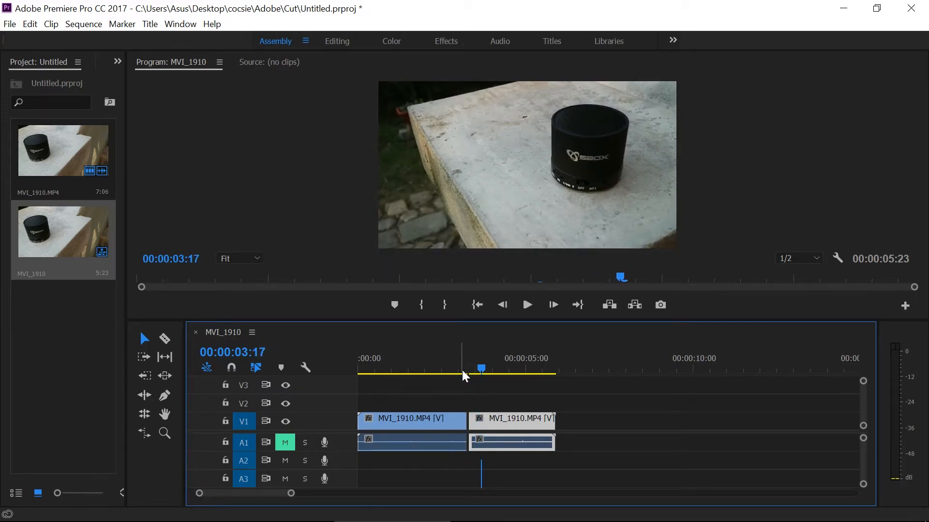
{"action": "left_click", "coordinate": [50, 23]}
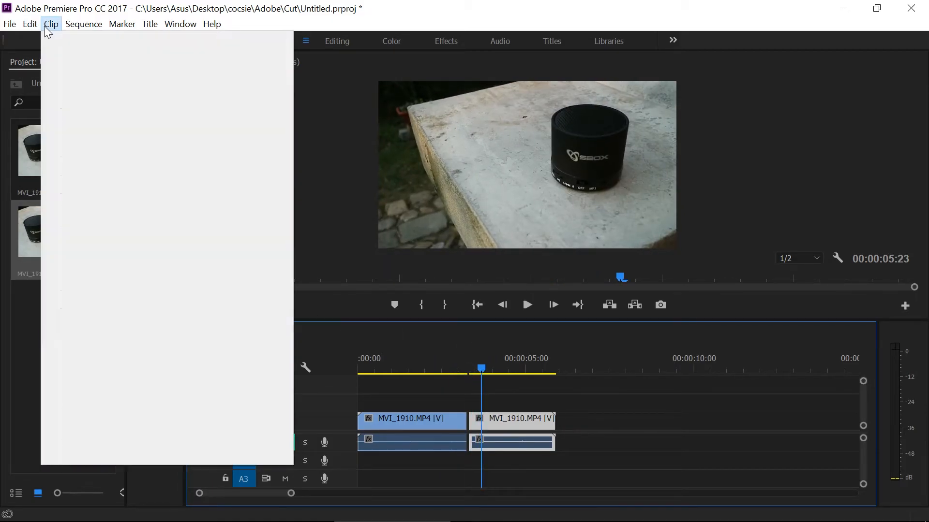
{"action": "left_click", "coordinate": [83, 24]}
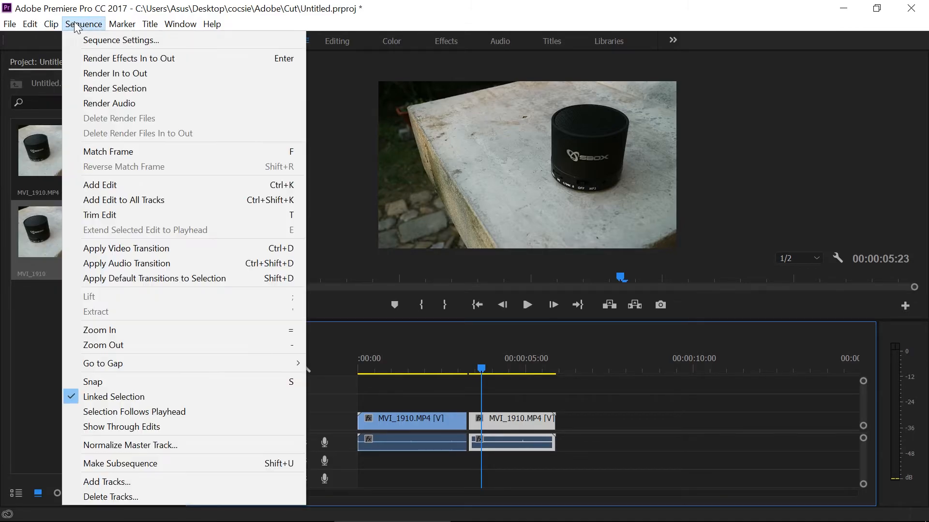
{"action": "mouse_move", "coordinate": [81, 379]}
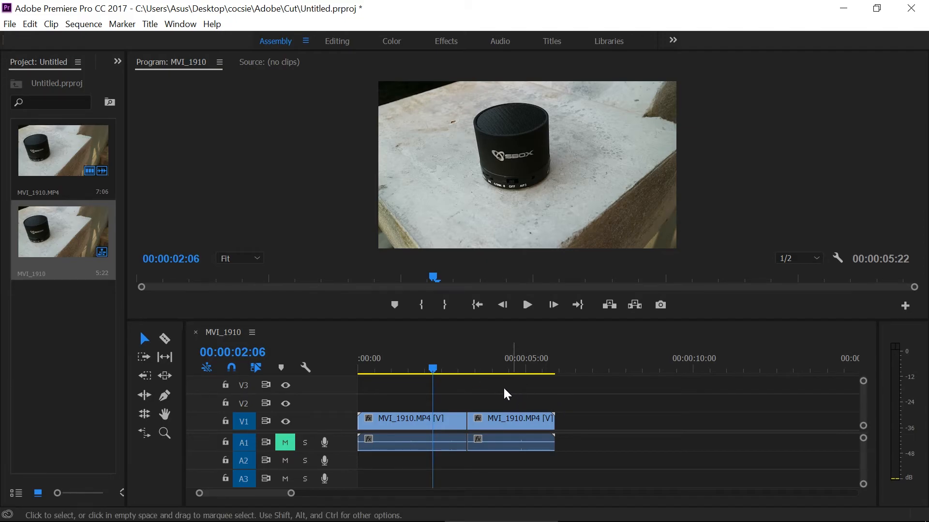
Unlink the second MVI_1910 piece's audio from its video via its context menu
{"action": "left_click", "coordinate": [525, 419]}
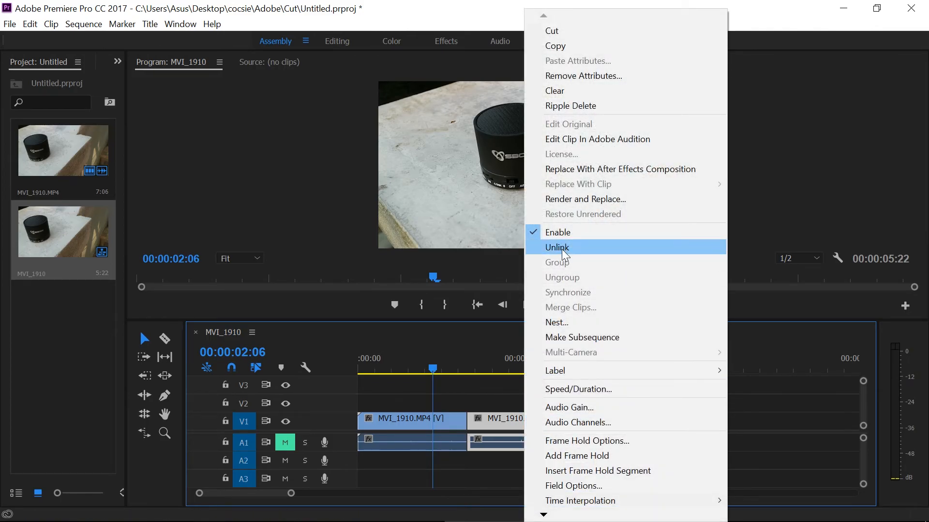
{"action": "left_click", "coordinate": [557, 247]}
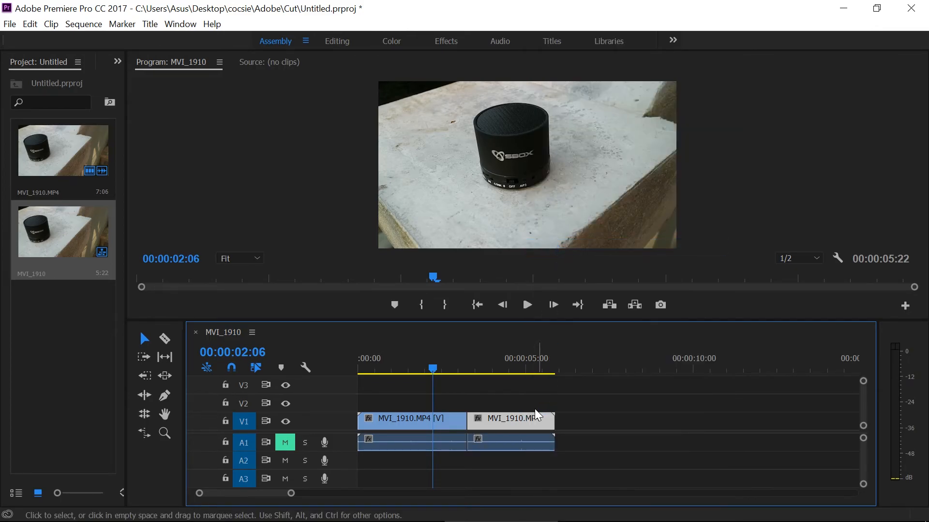
{"action": "mouse_move", "coordinate": [533, 453]}
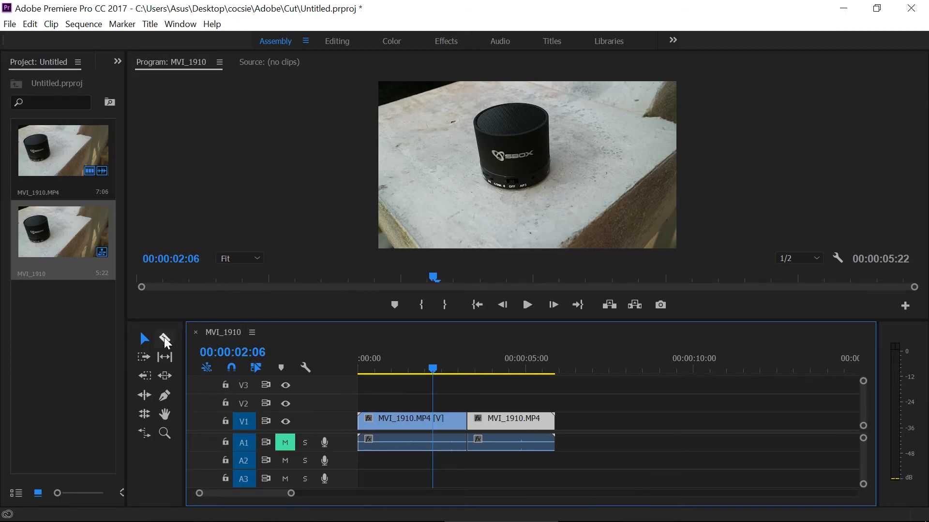
Razor only the A1 audio of the second piece, keeping its video whole
{"action": "left_click", "coordinate": [164, 339]}
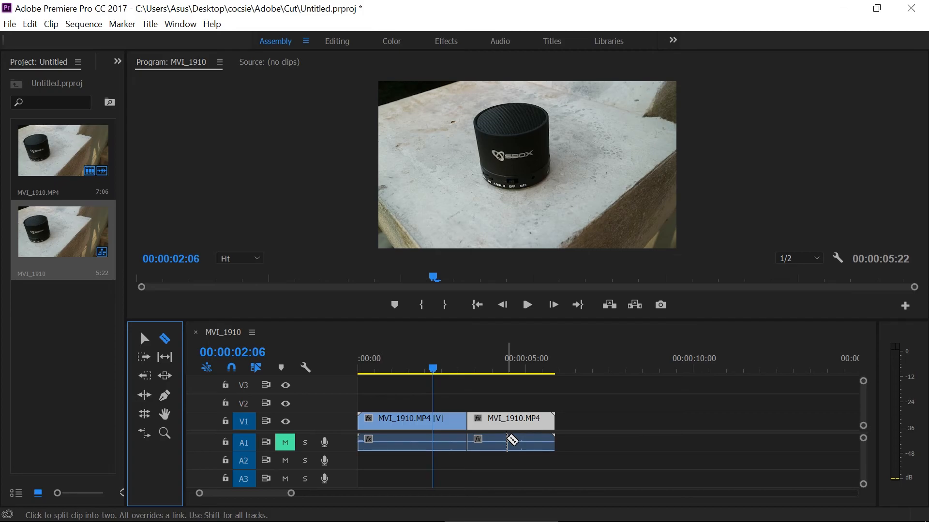
{"action": "left_click", "coordinate": [497, 442]}
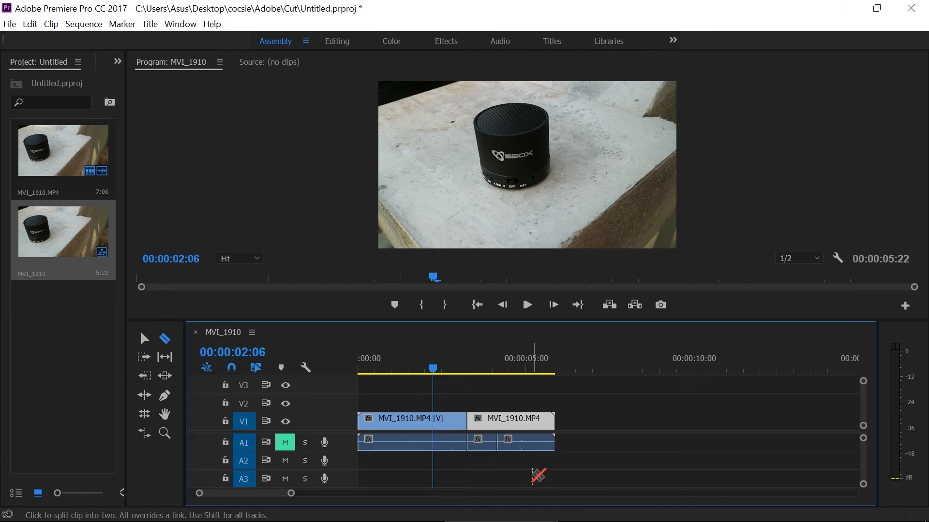